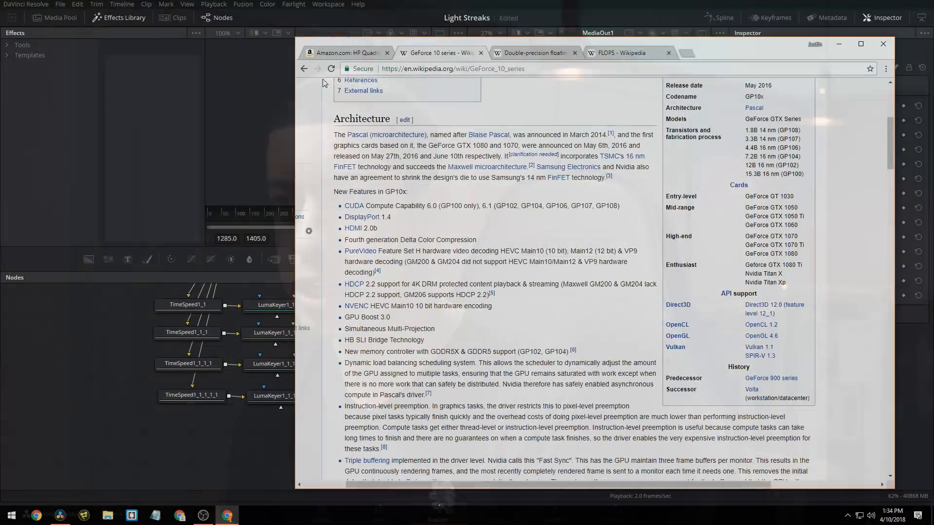
Review the Quadro GP100 and double-precision articles in Chrome, then open DaVinci Resolve Preferences
left_click(342, 53)
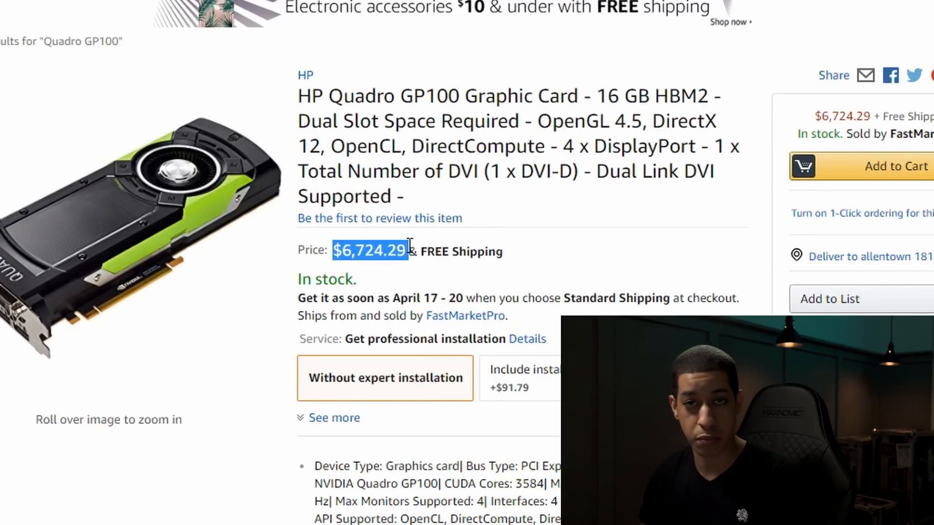
left_click(534, 53)
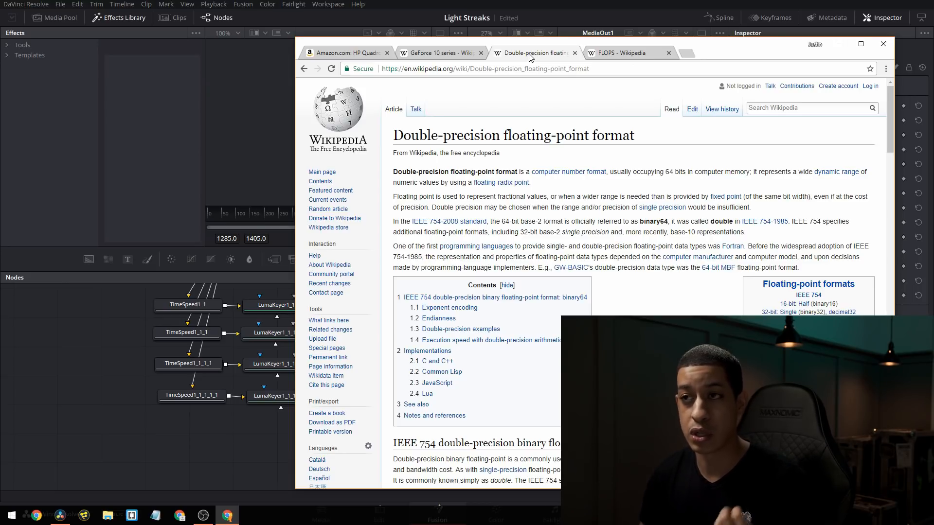
mouse_move(441, 53)
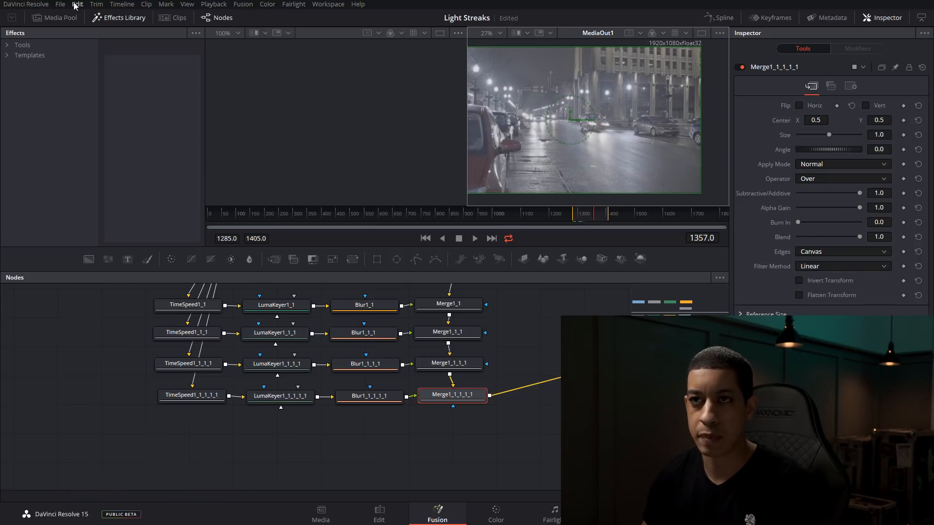
left_click(26, 4)
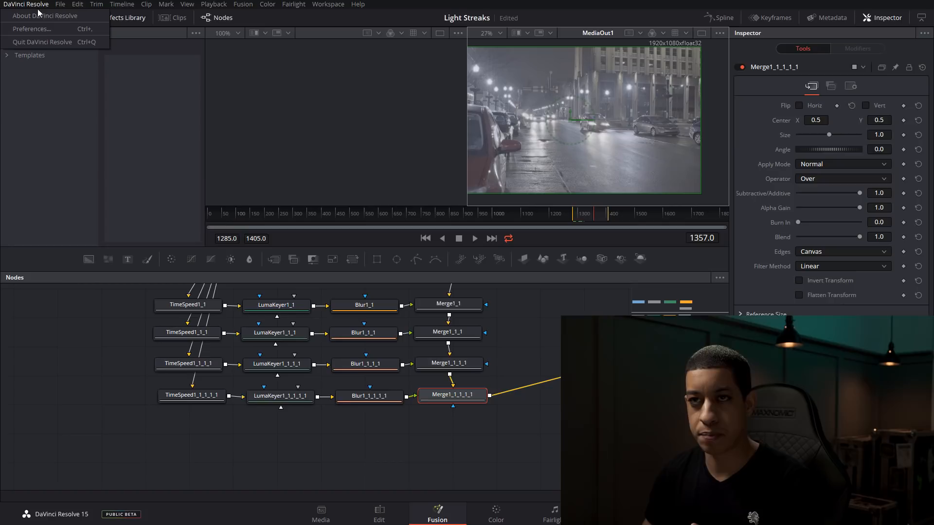
left_click(31, 28)
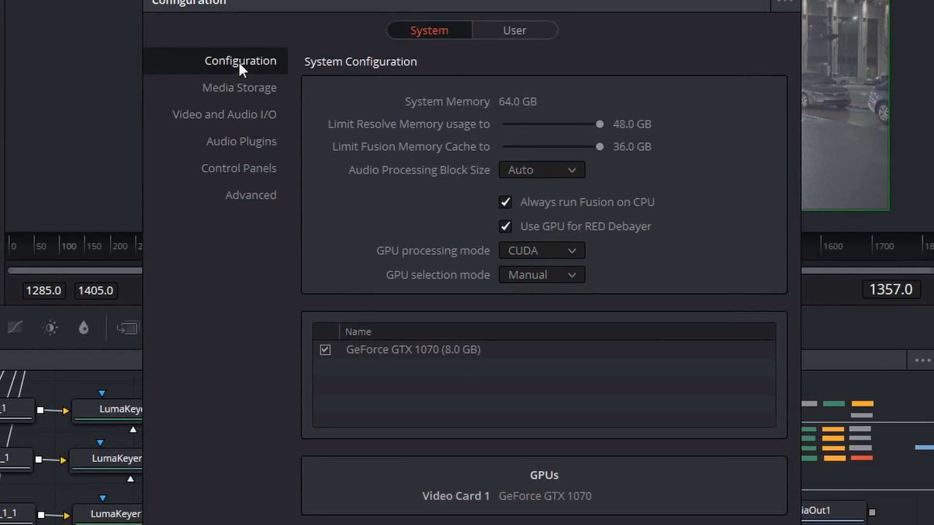
mouse_move(539, 215)
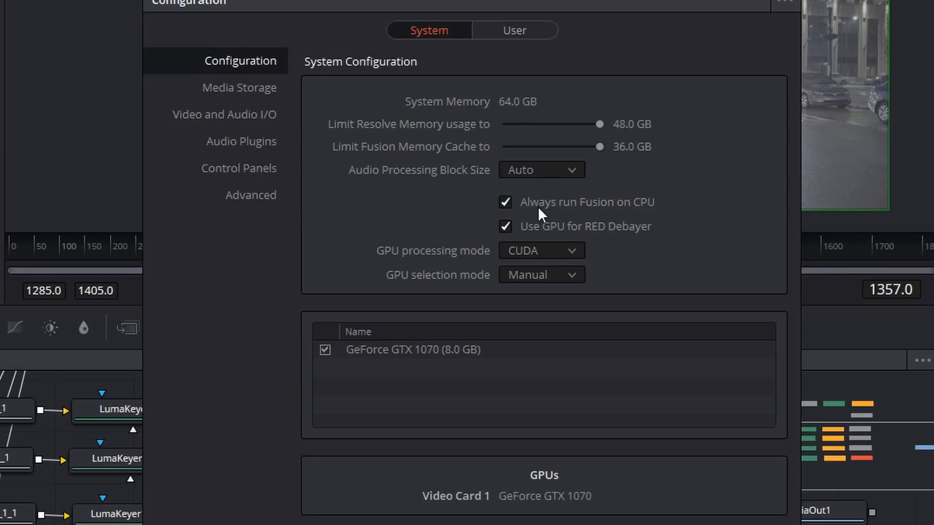
mouse_move(681, 213)
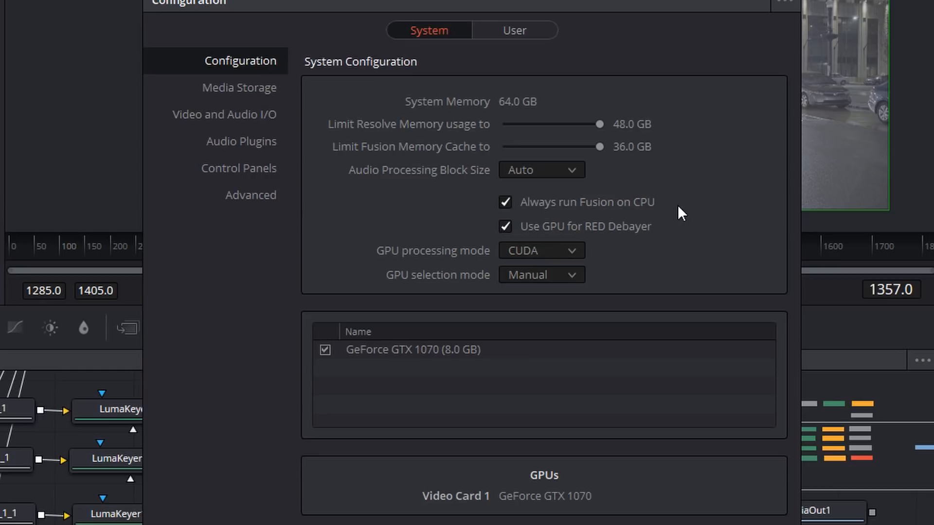
mouse_move(598, 266)
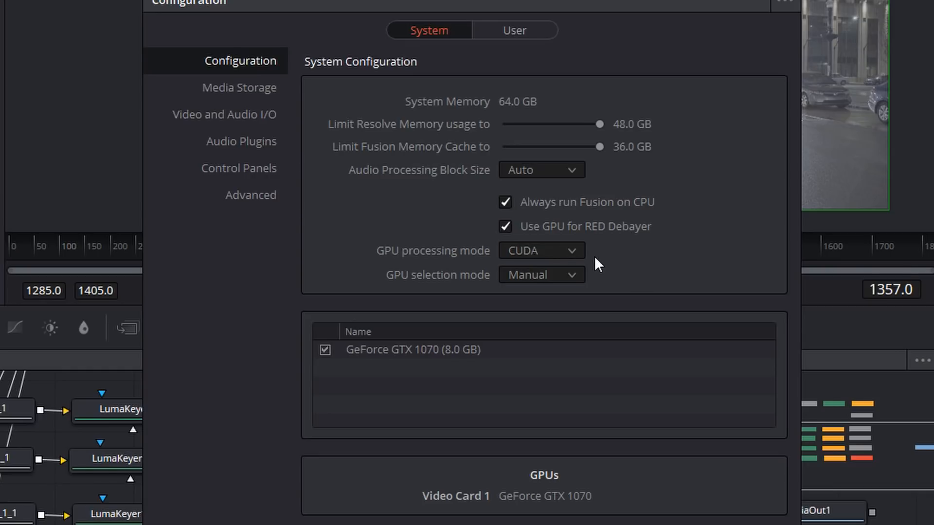
mouse_move(570, 232)
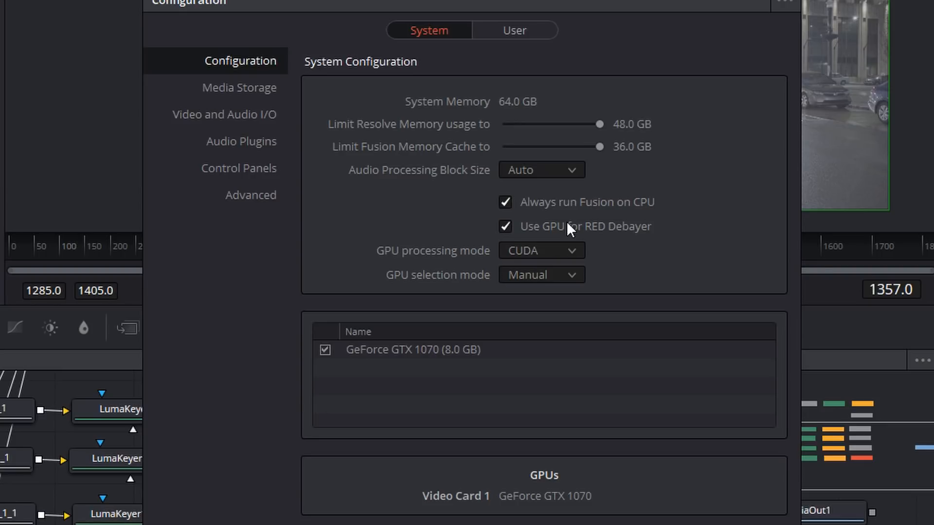
mouse_move(326, 167)
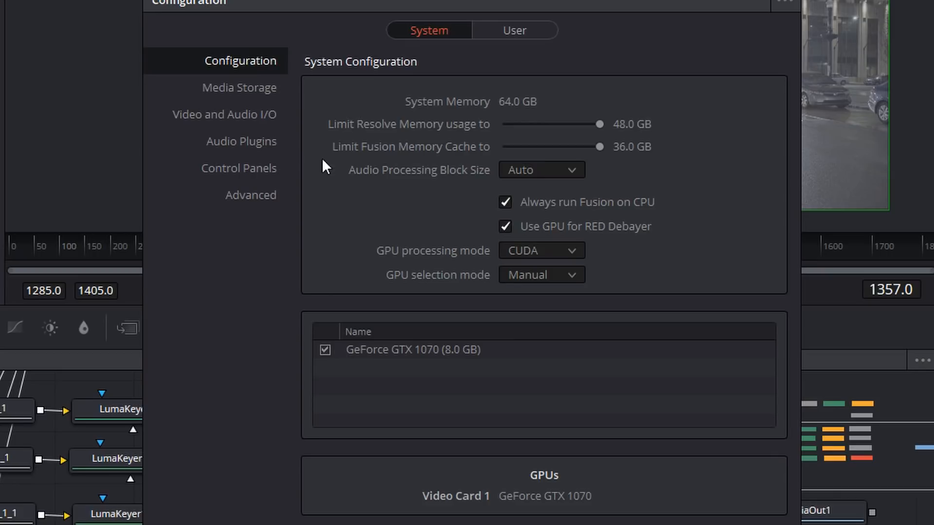
mouse_move(533, 224)
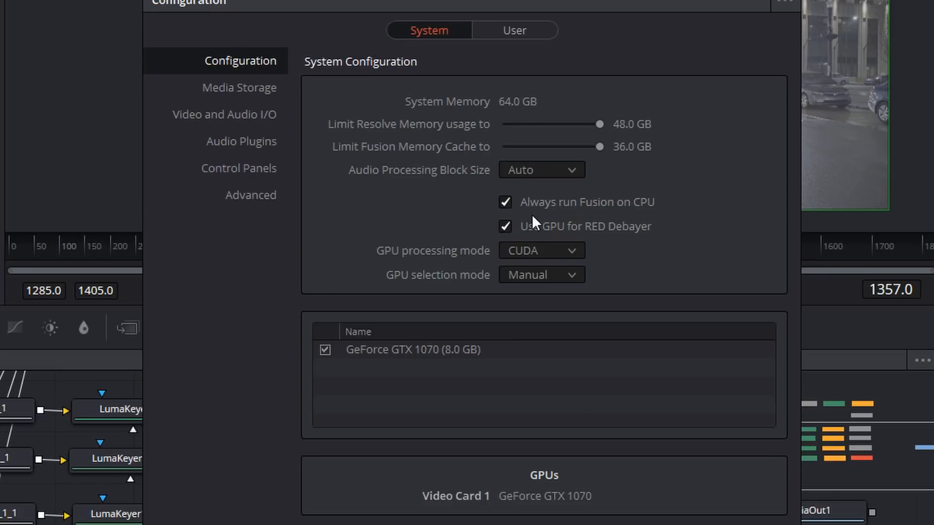
mouse_move(526, 170)
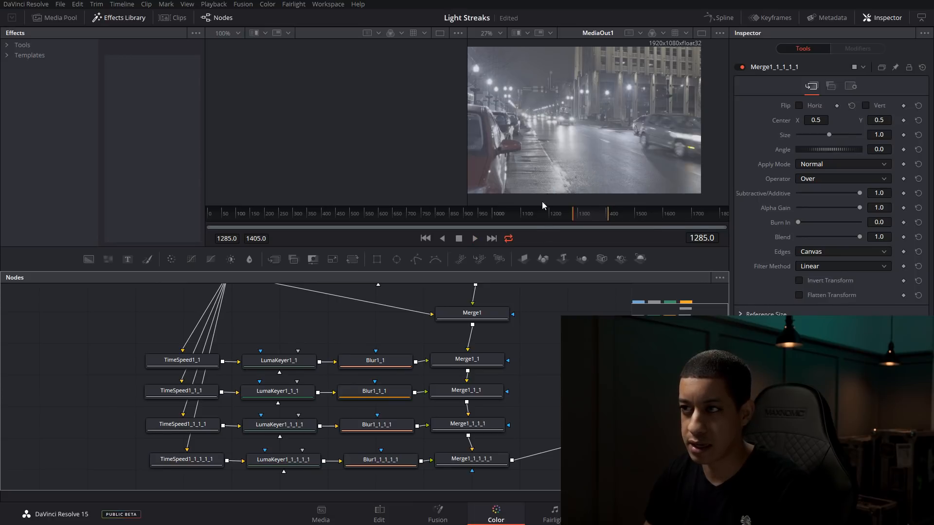
Play the rainy night-street clip with light streaks, pause it, and resume playback
left_click(496, 513)
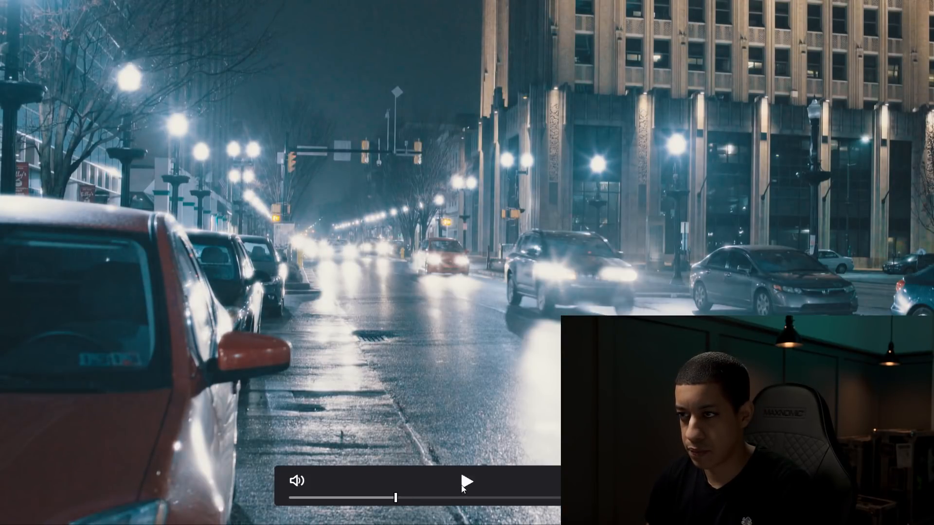
left_click(467, 480)
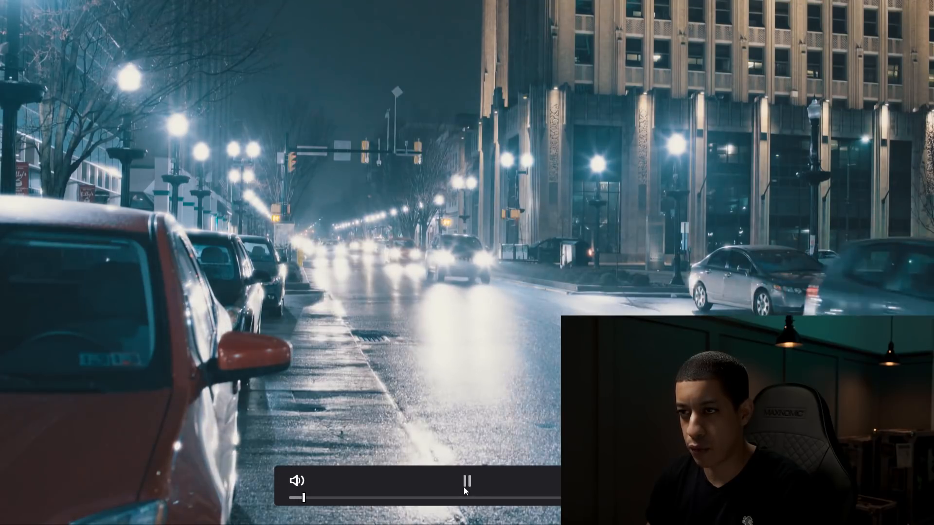
left_click(467, 480)
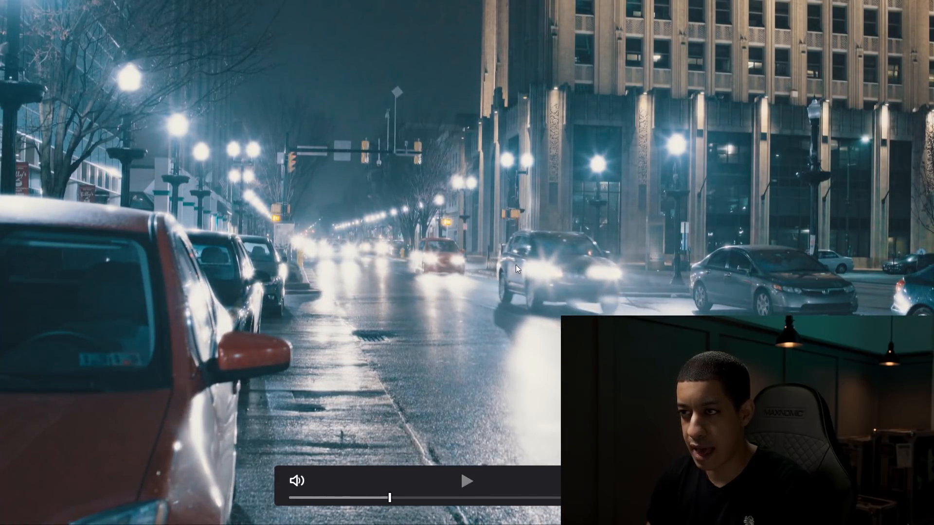
mouse_move(592, 275)
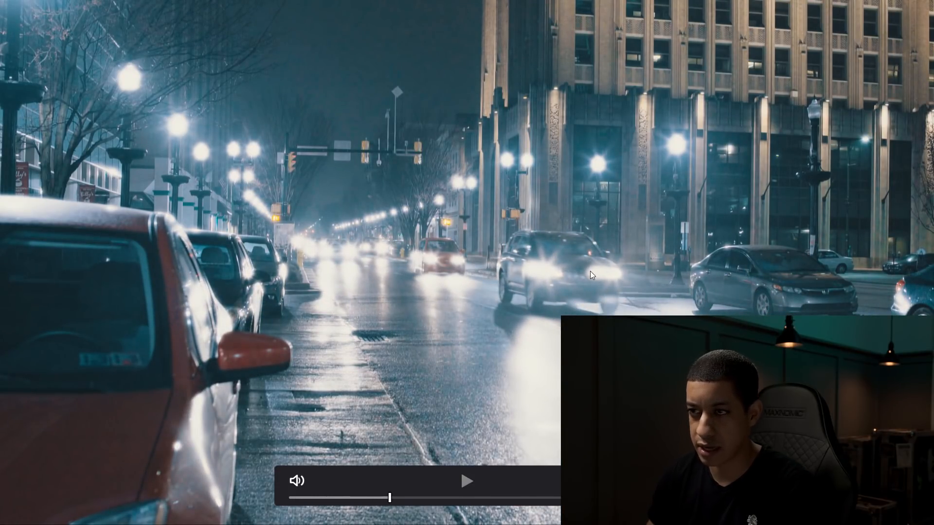
left_click(468, 480)
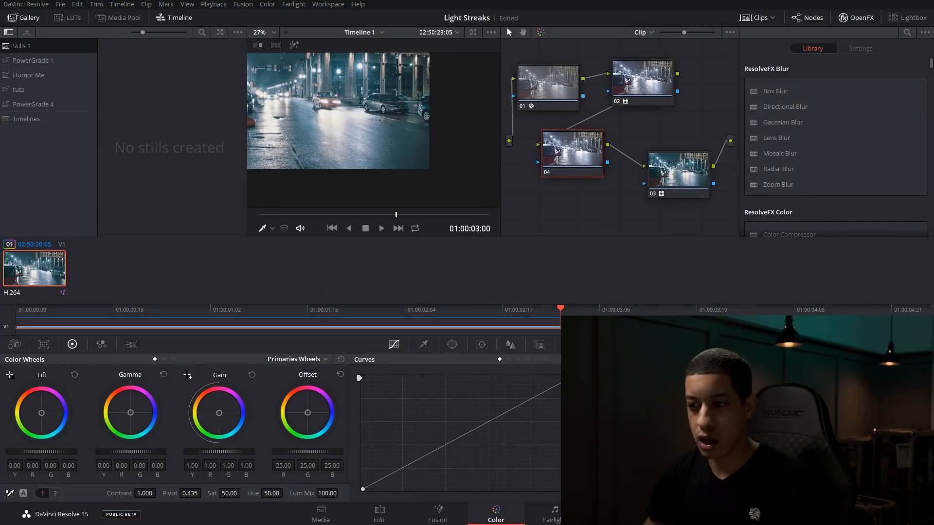
Return to the Fusion page's Light Streaks node tree and list the Effects Library Titles templates
left_click(436, 515)
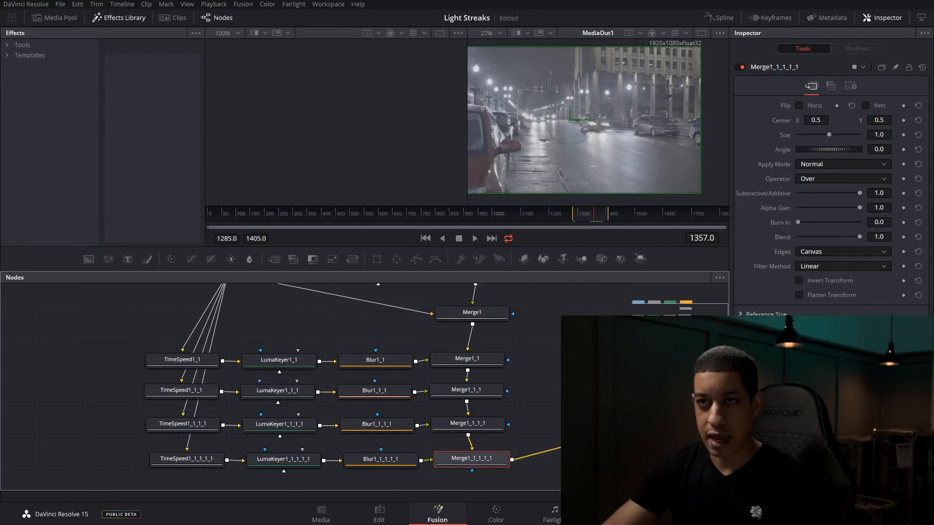
left_click(29, 55)
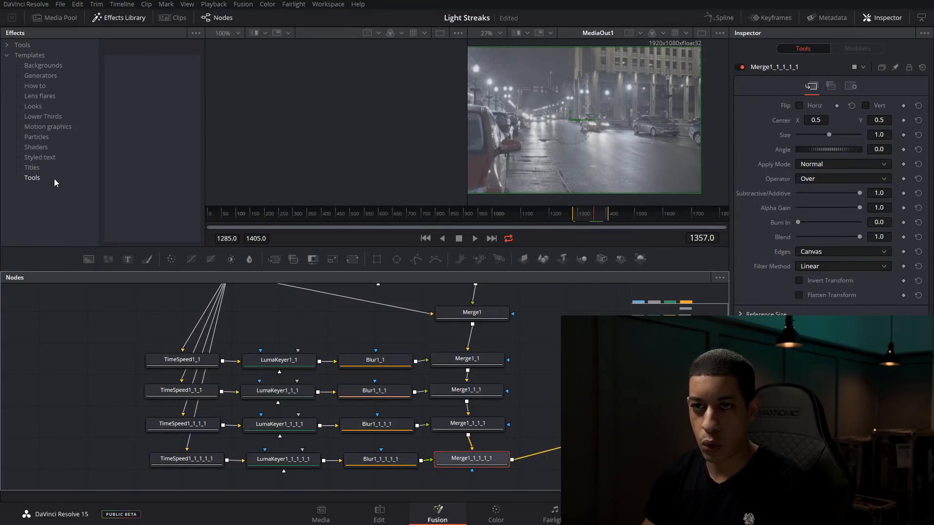
left_click(32, 167)
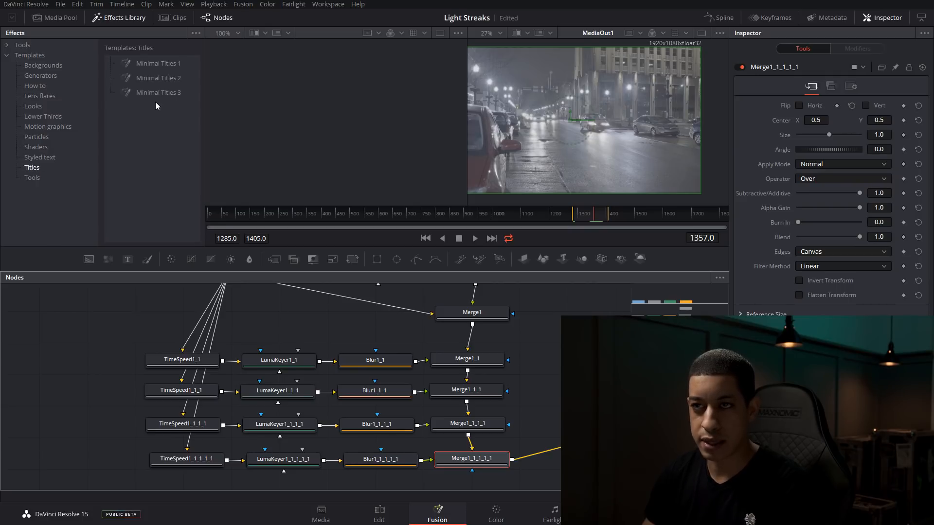